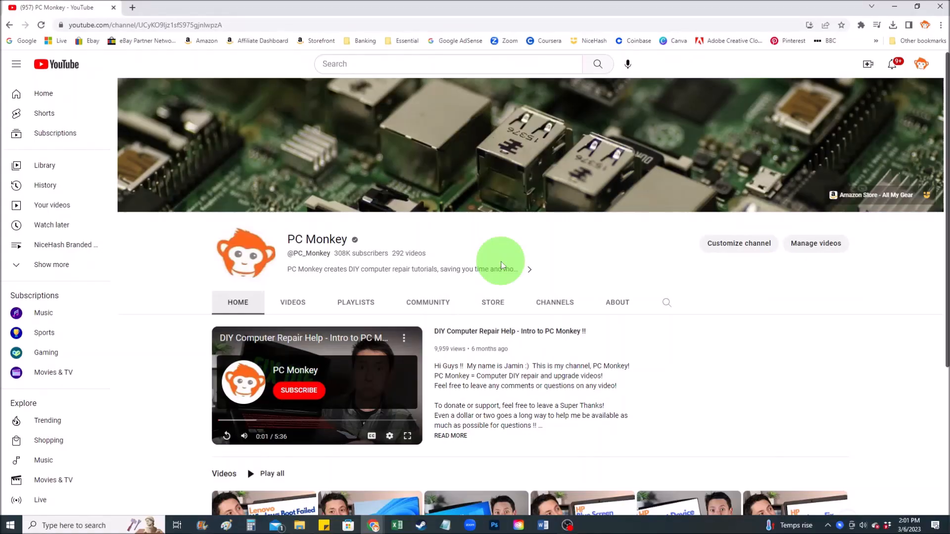
mouse_move(451, 165)
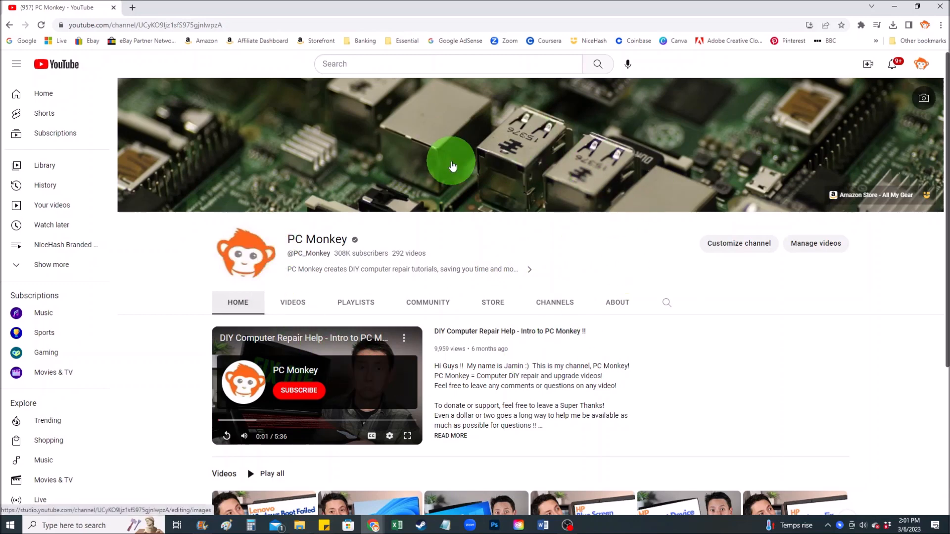
mouse_move(288, 58)
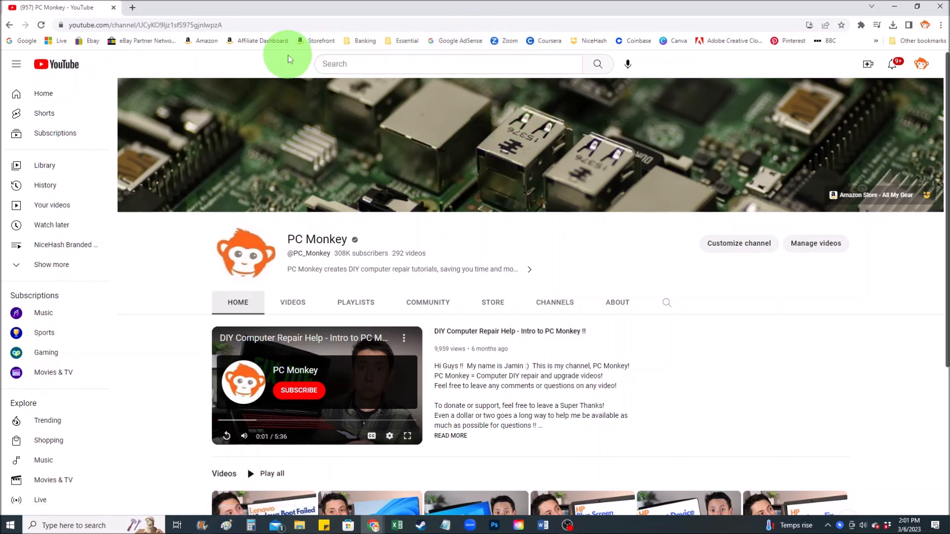
mouse_move(457, 40)
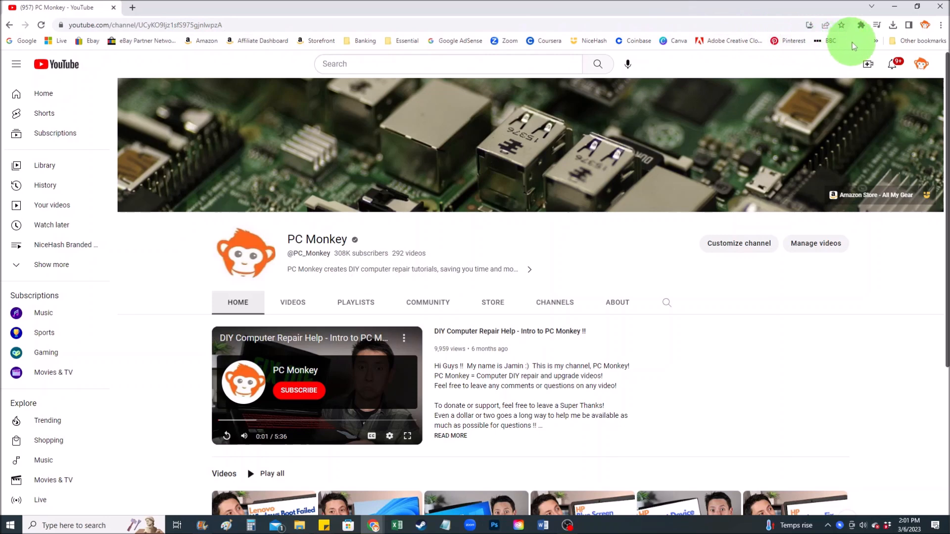
Step: Uncheck Show bookmarks bar from the bookmarks bar's context menu
right_click(831, 40)
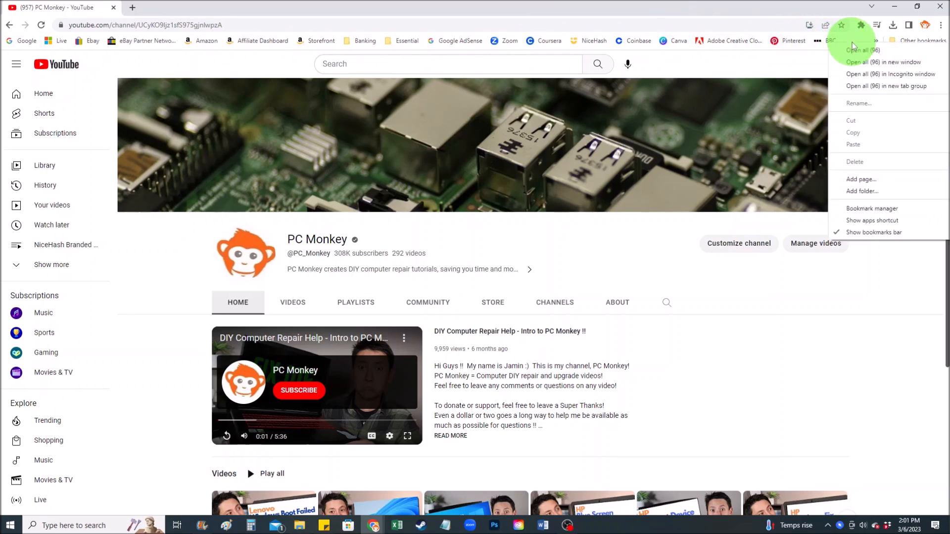
mouse_move(879, 167)
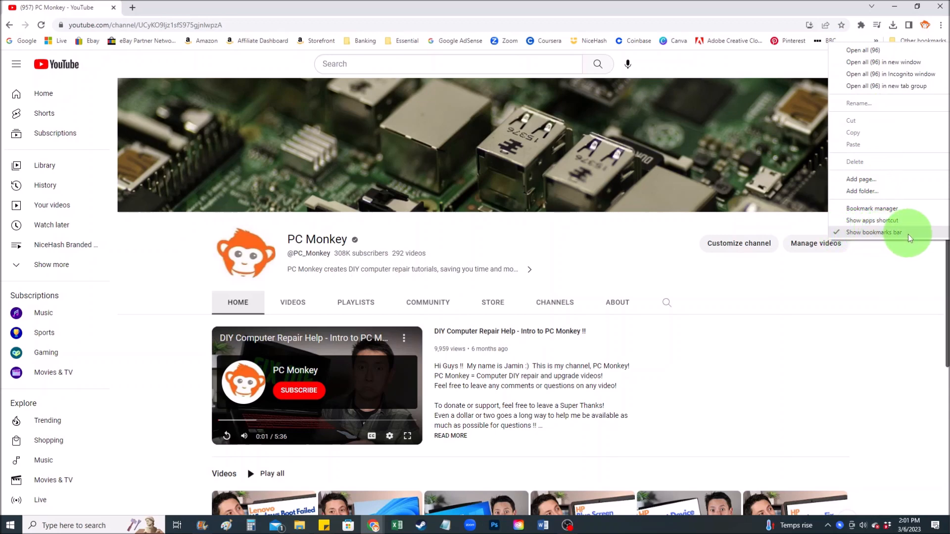
left_click(872, 232)
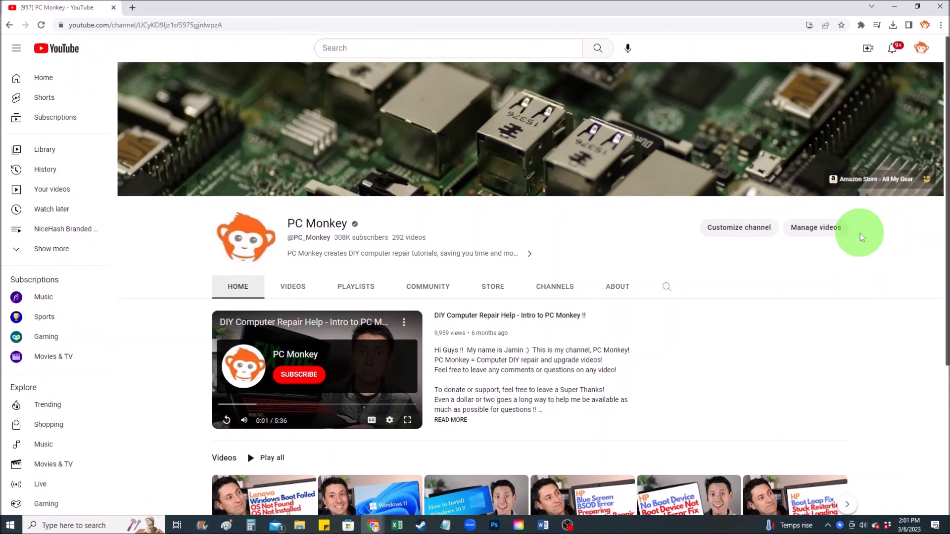
mouse_move(591, 44)
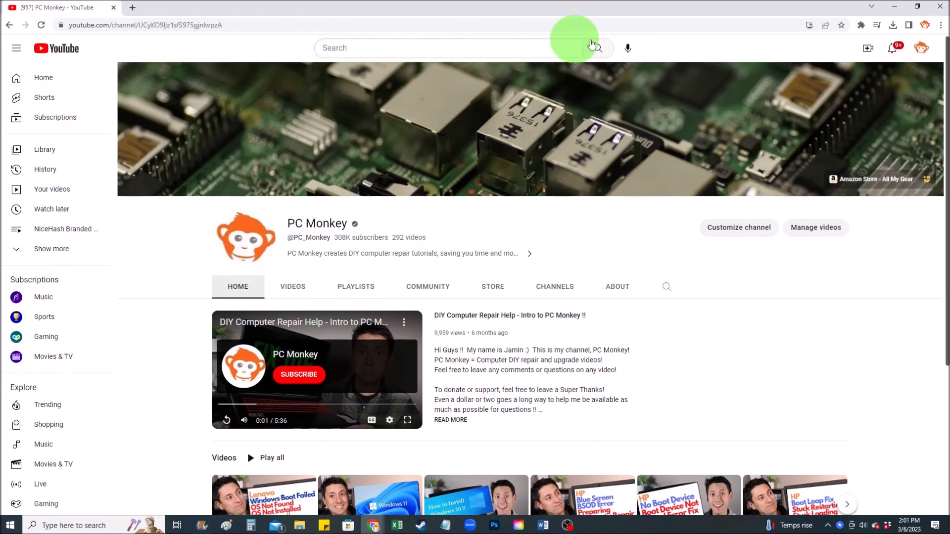
mouse_move(735, 42)
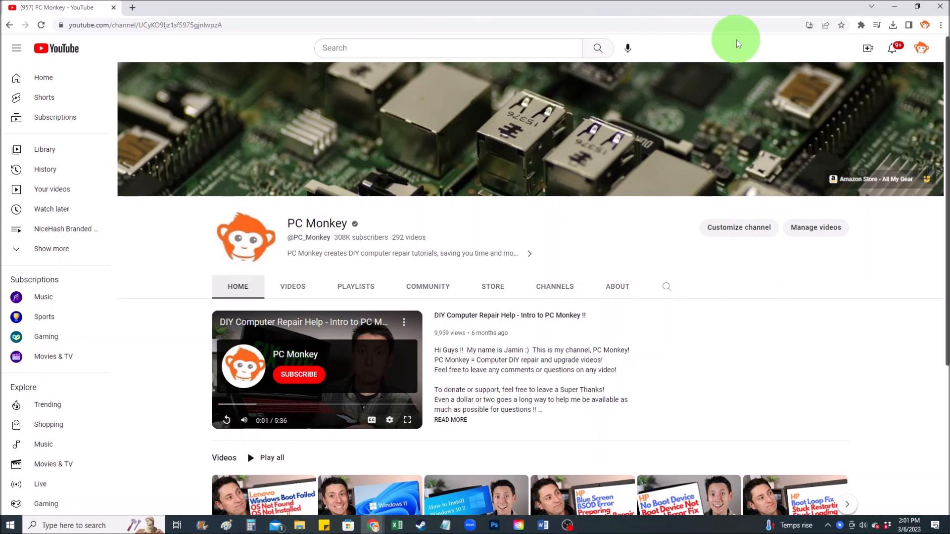
Step: Toggle the bookmarks bar with Ctrl+Shift+B twice
key("ctrl+shift+b")
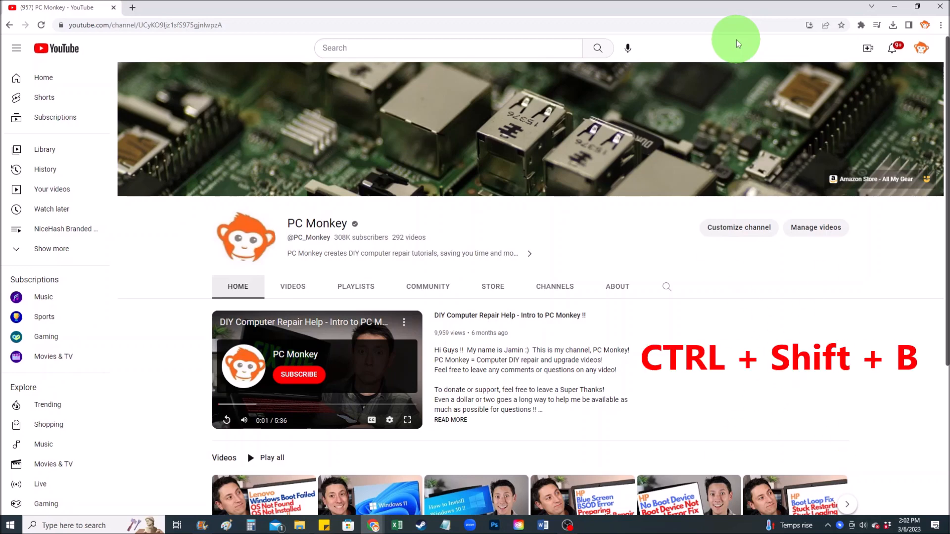
key("ctrl+shift+b")
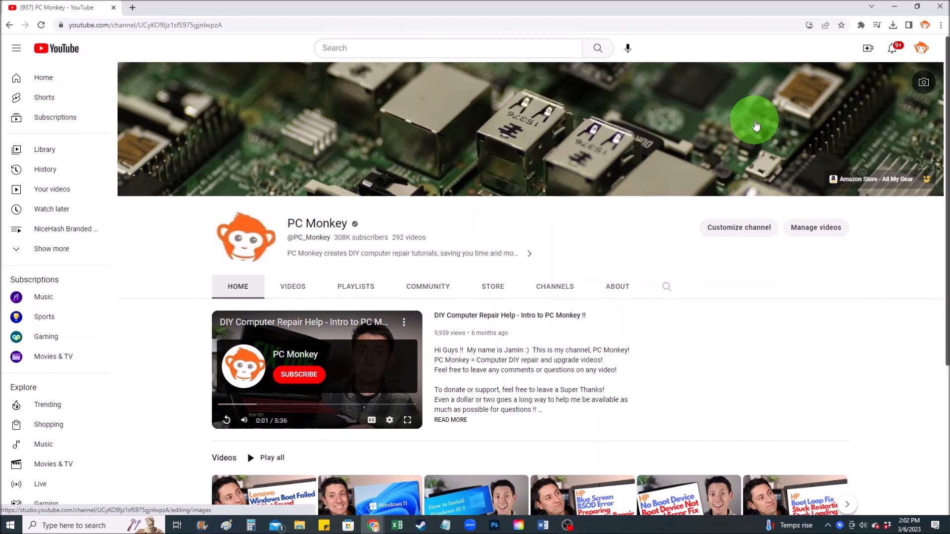
mouse_move(681, 39)
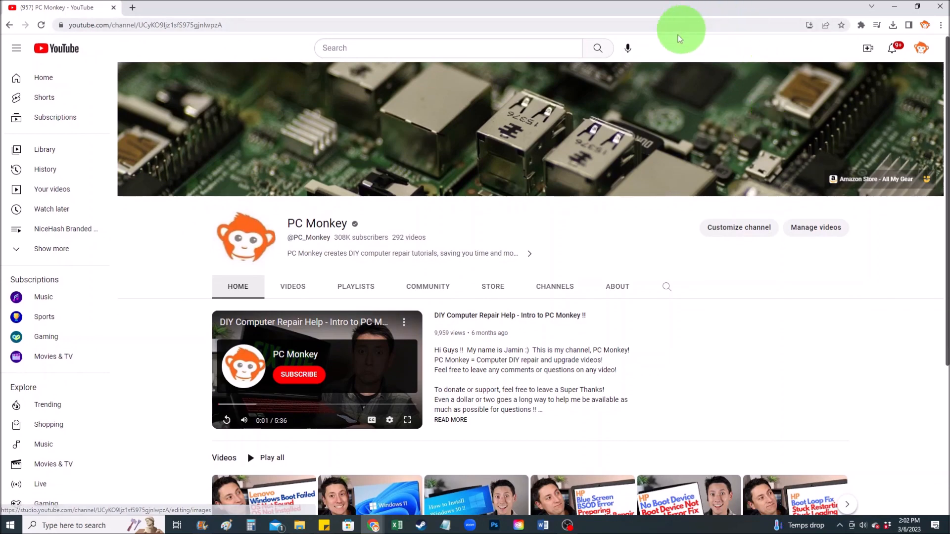
mouse_move(699, 37)
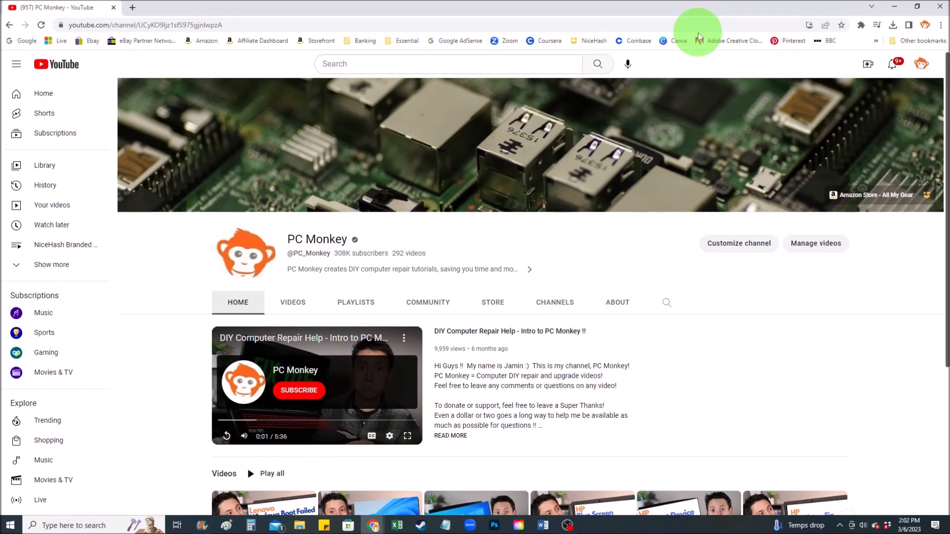
mouse_move(677, 388)
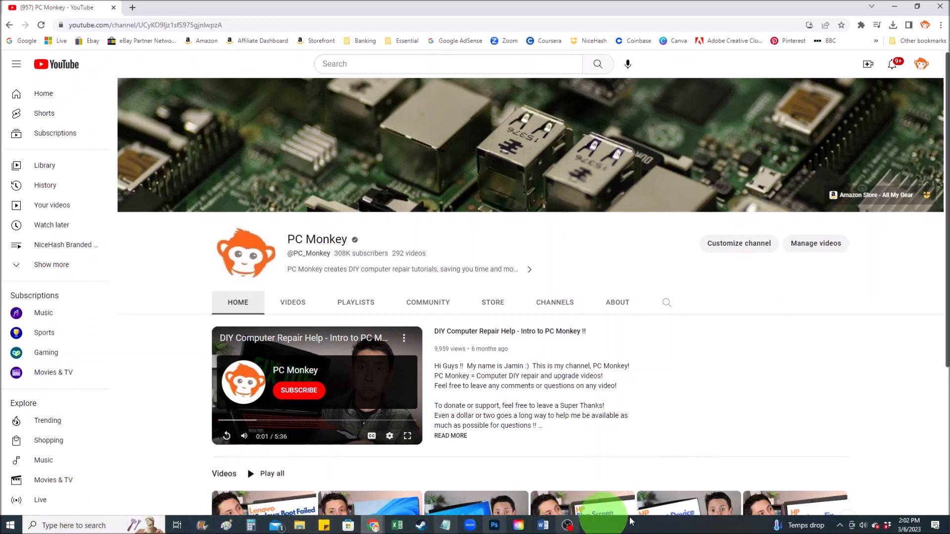
mouse_move(798, 399)
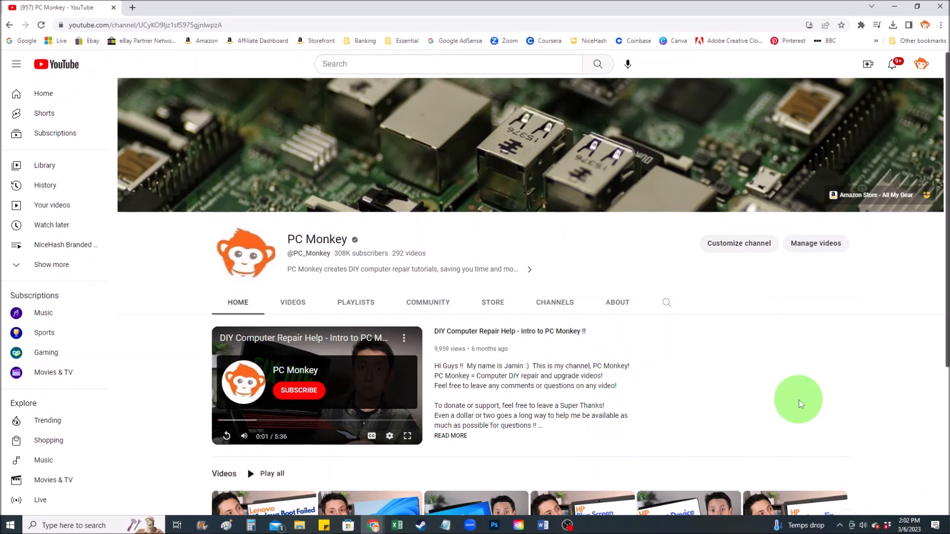
Step: Switch on 'Automatically hide the taskbar in desktop mode' and close Settings
right_click(660, 525)
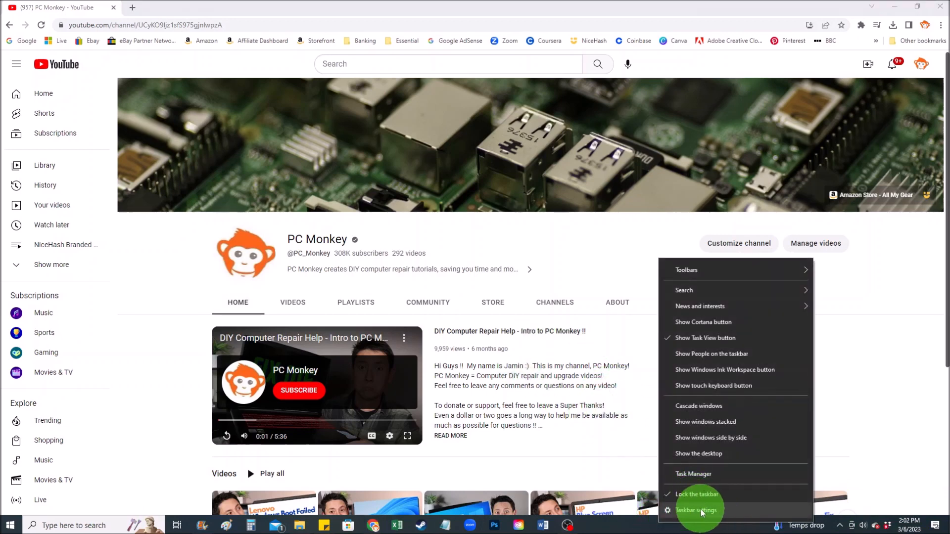
left_click(695, 510)
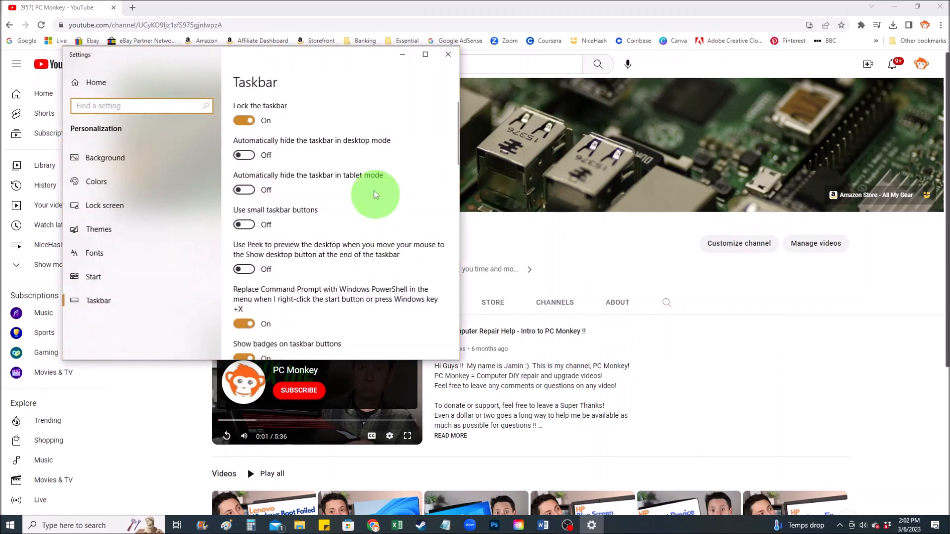
mouse_move(297, 140)
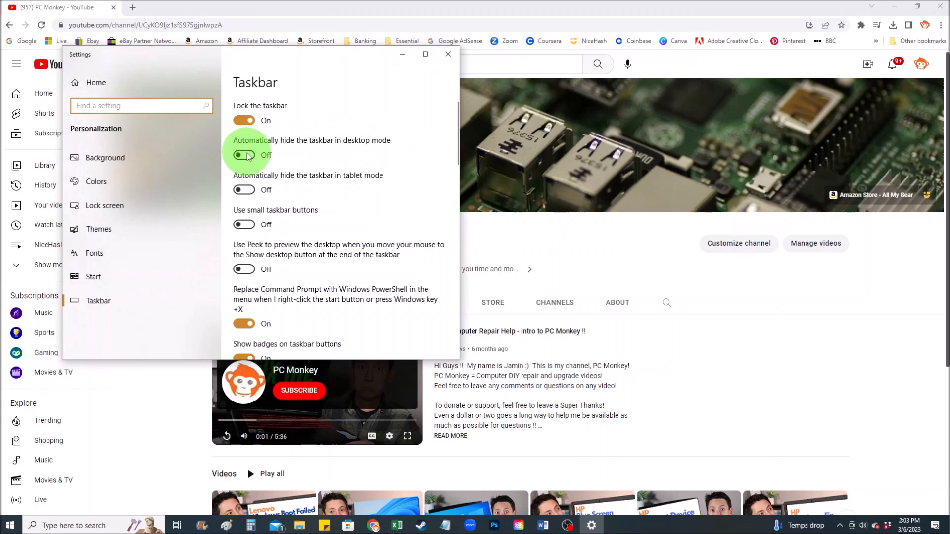
left_click(243, 155)
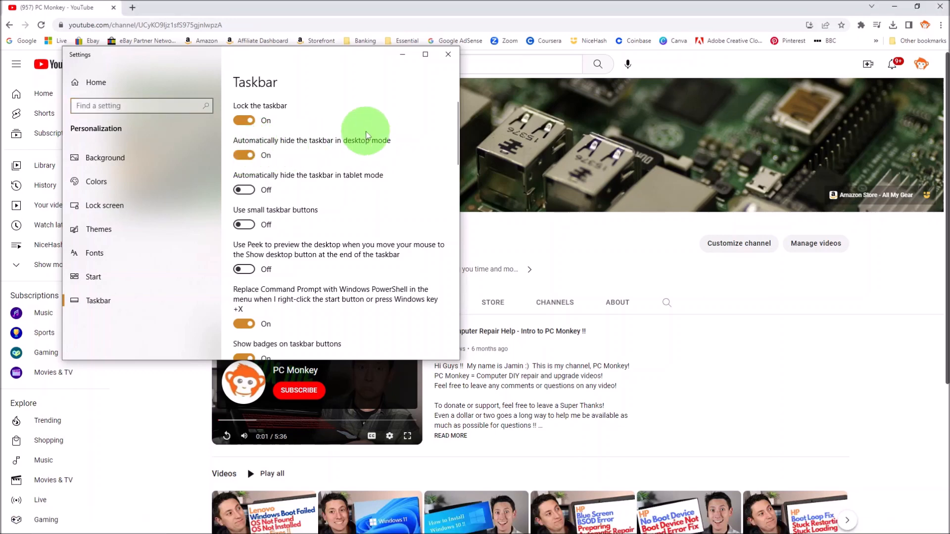
left_click(447, 53)
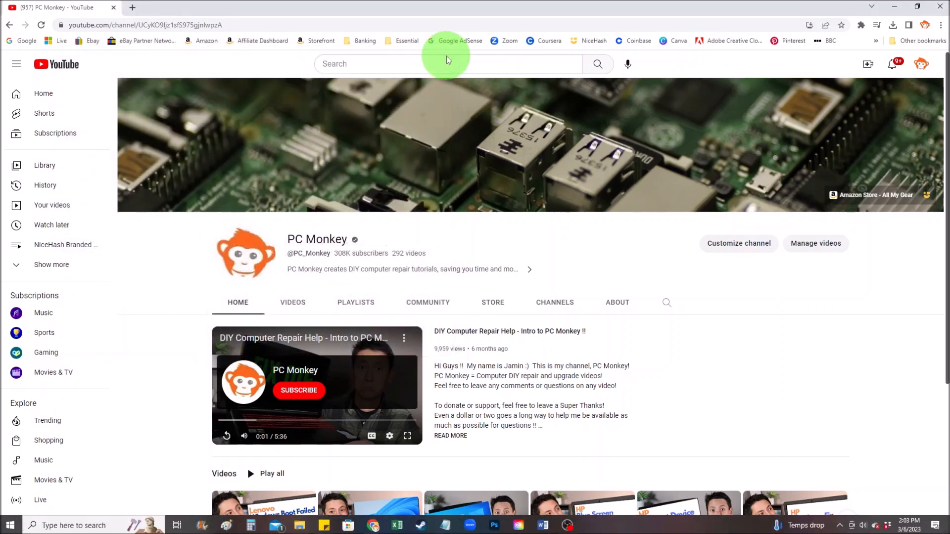
mouse_move(642, 269)
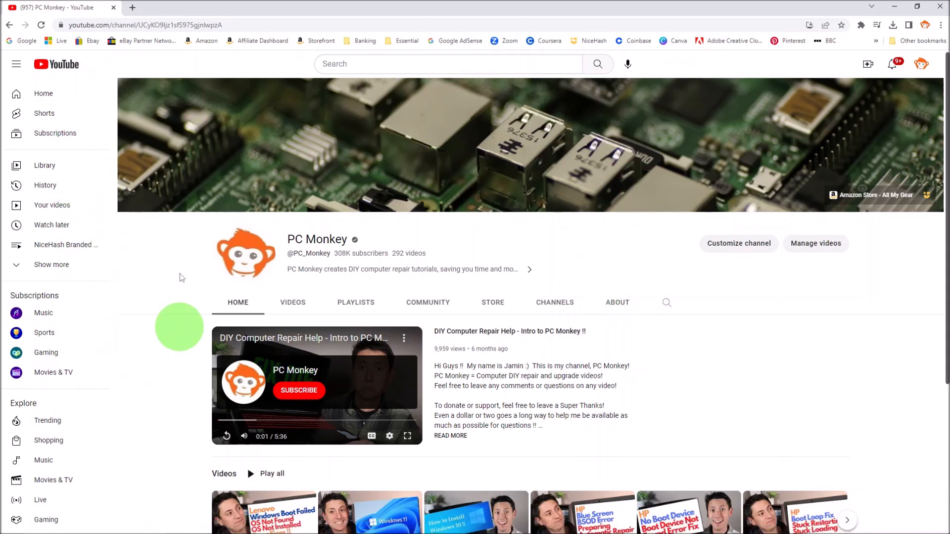
mouse_move(494, 214)
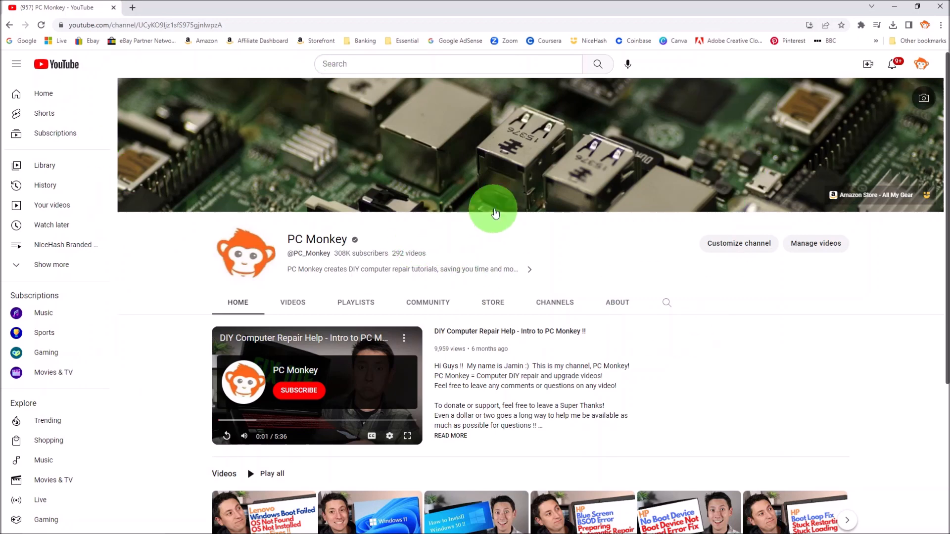
mouse_move(588, 209)
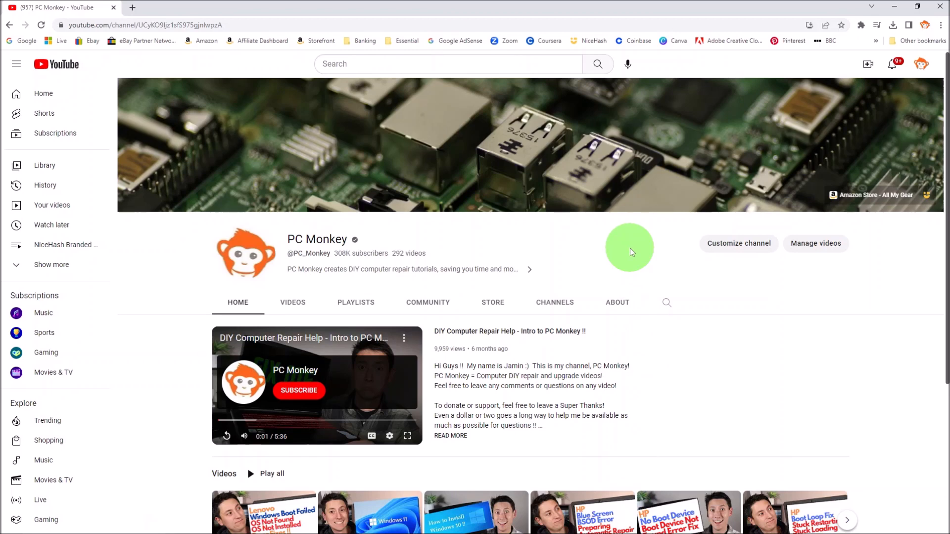
Step: Switch off 'Automatically hide the taskbar in desktop mode' and close Settings
right_click(666, 526)
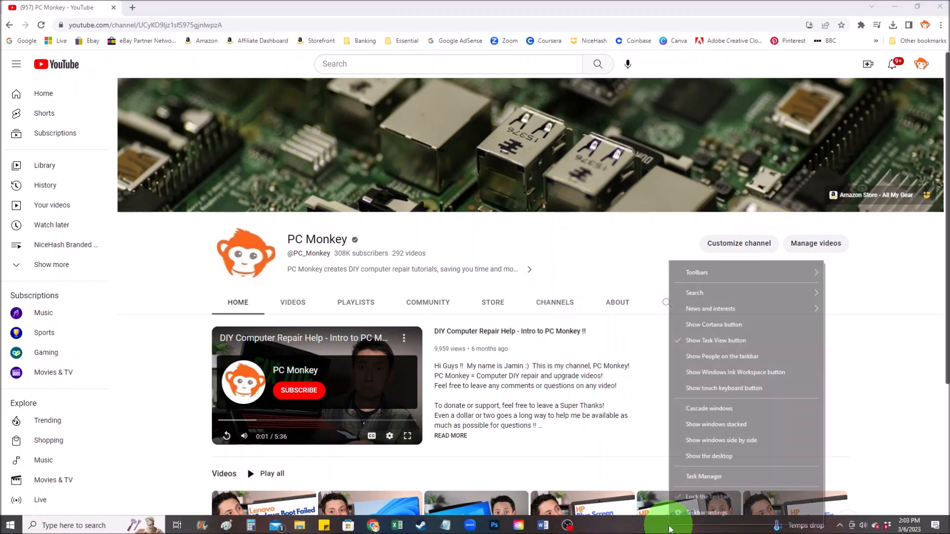
left_click(702, 511)
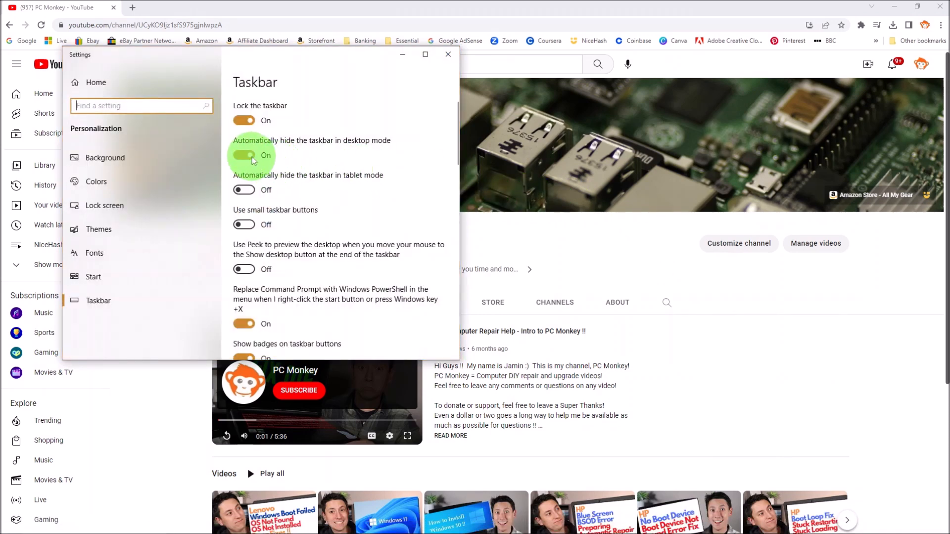
left_click(243, 156)
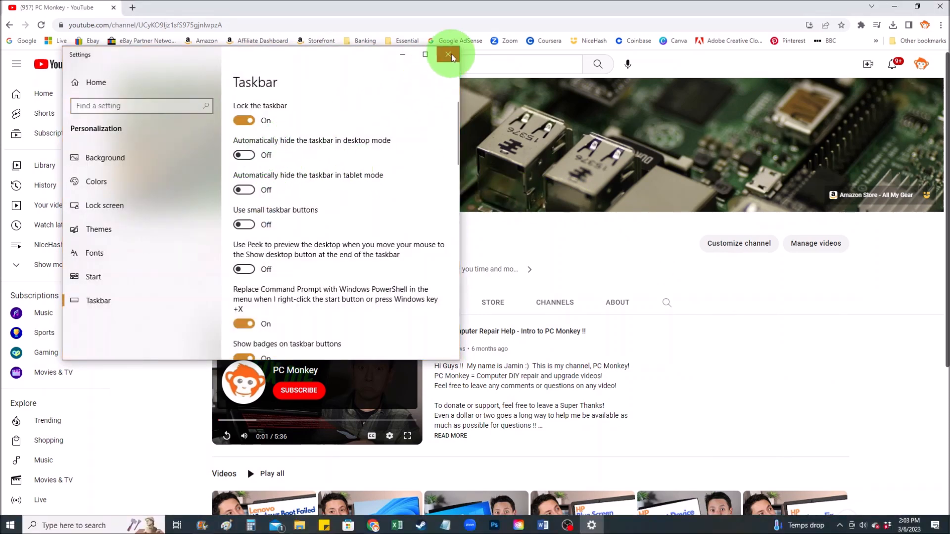
left_click(447, 55)
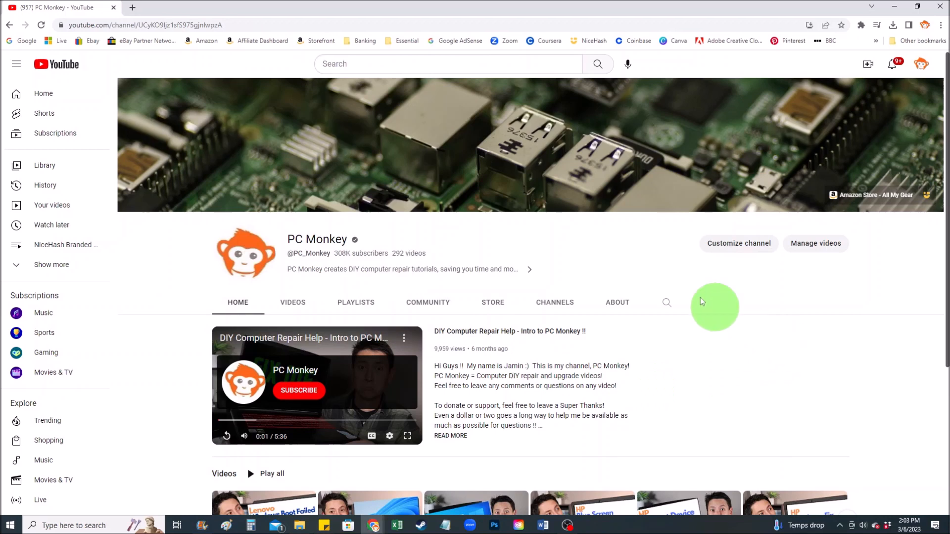
mouse_move(671, 524)
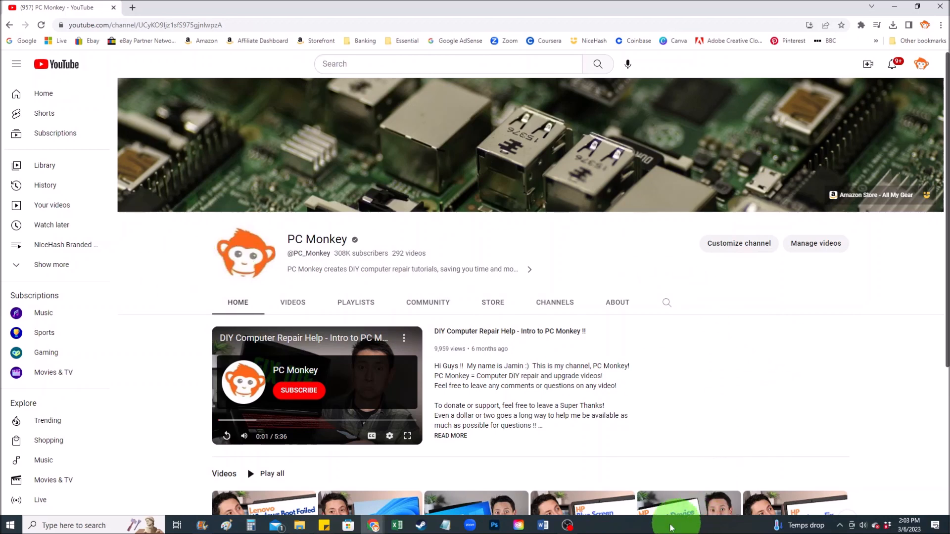